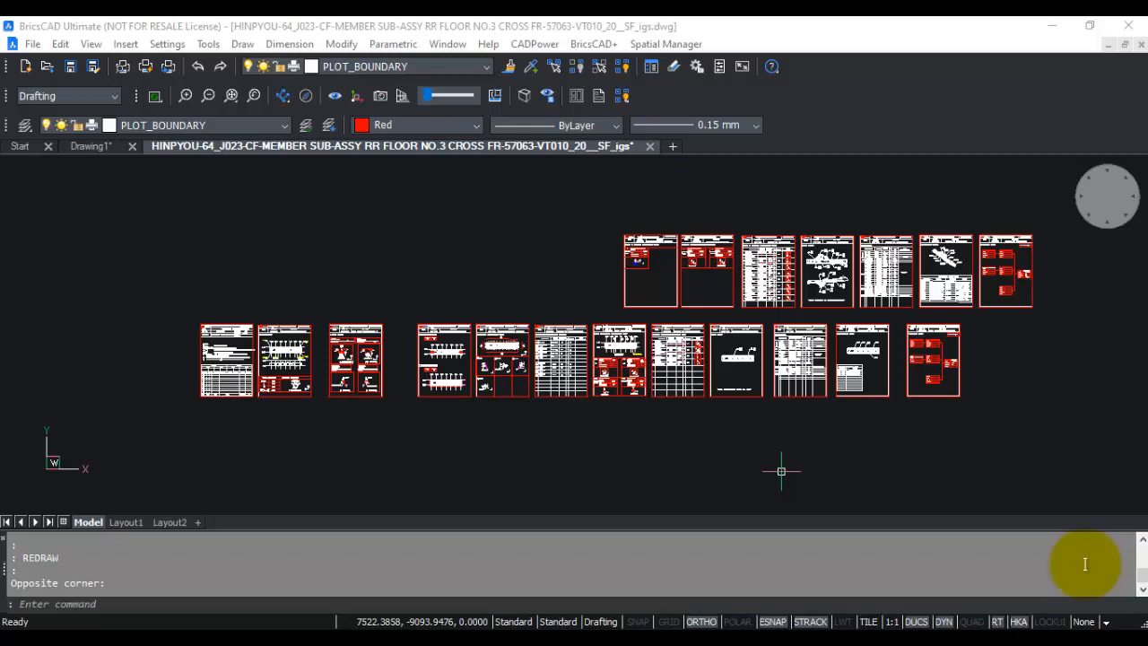
mouse_move(883, 552)
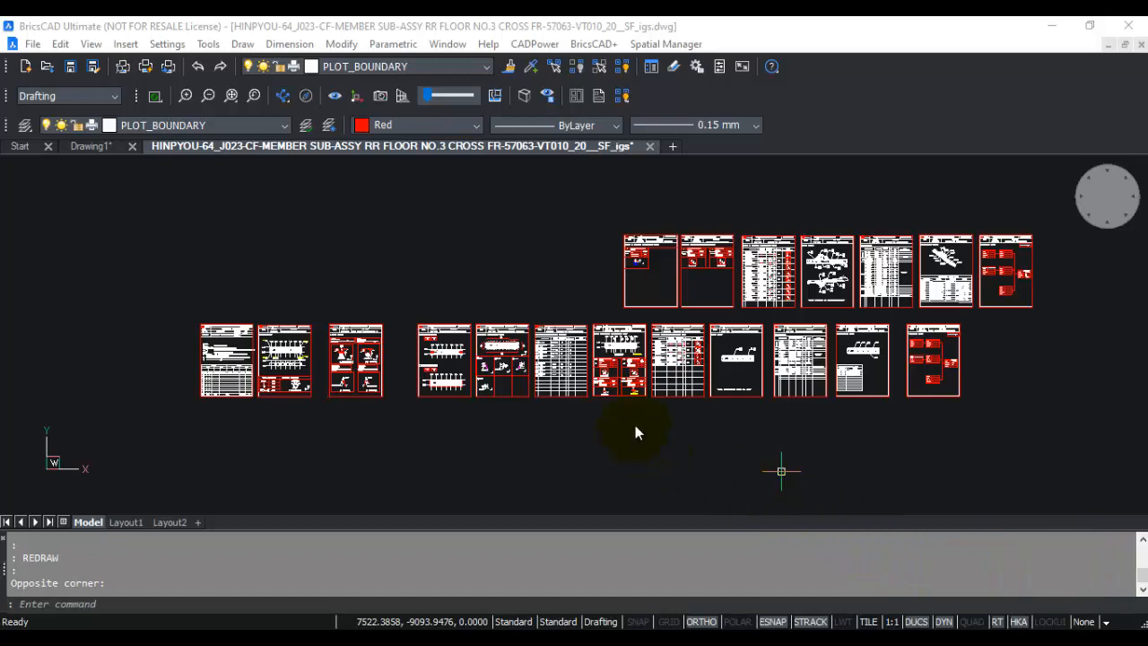
- Launch CADPower's Multiple PDF Plot tool from the add-on's Export commands
click(355, 360)
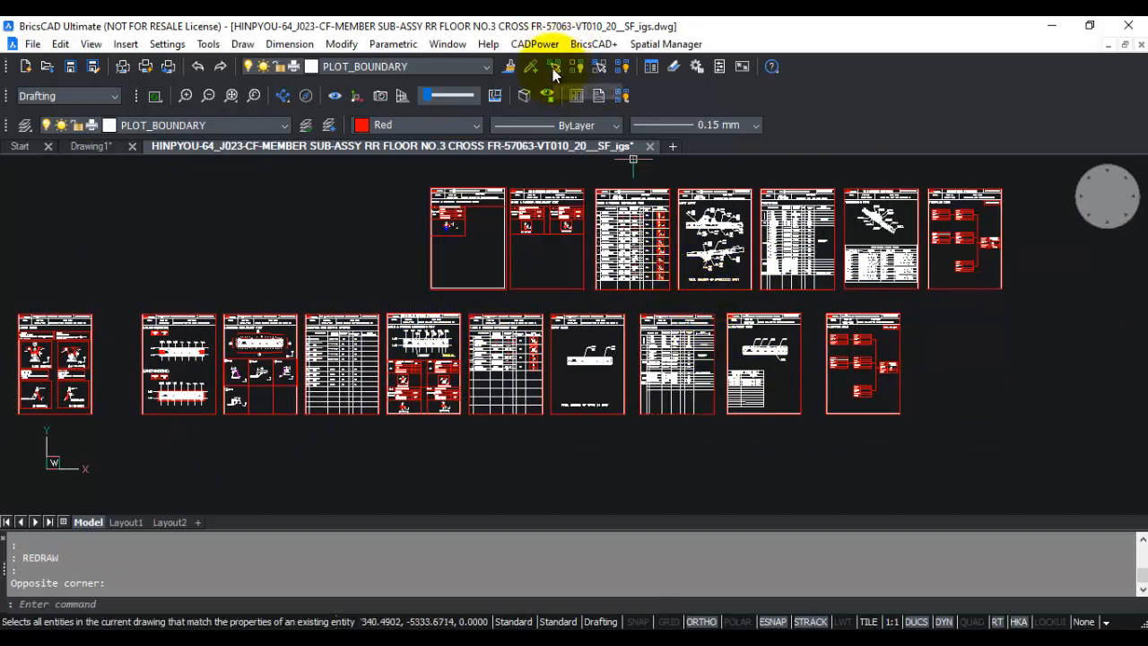
click(534, 44)
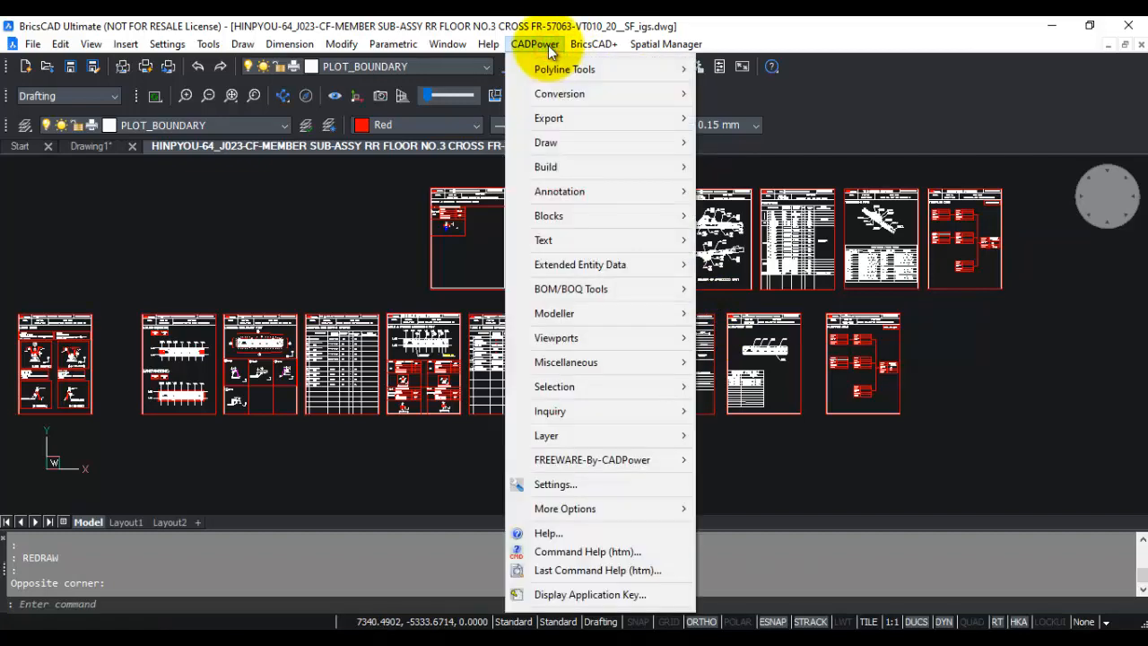
mouse_move(548, 118)
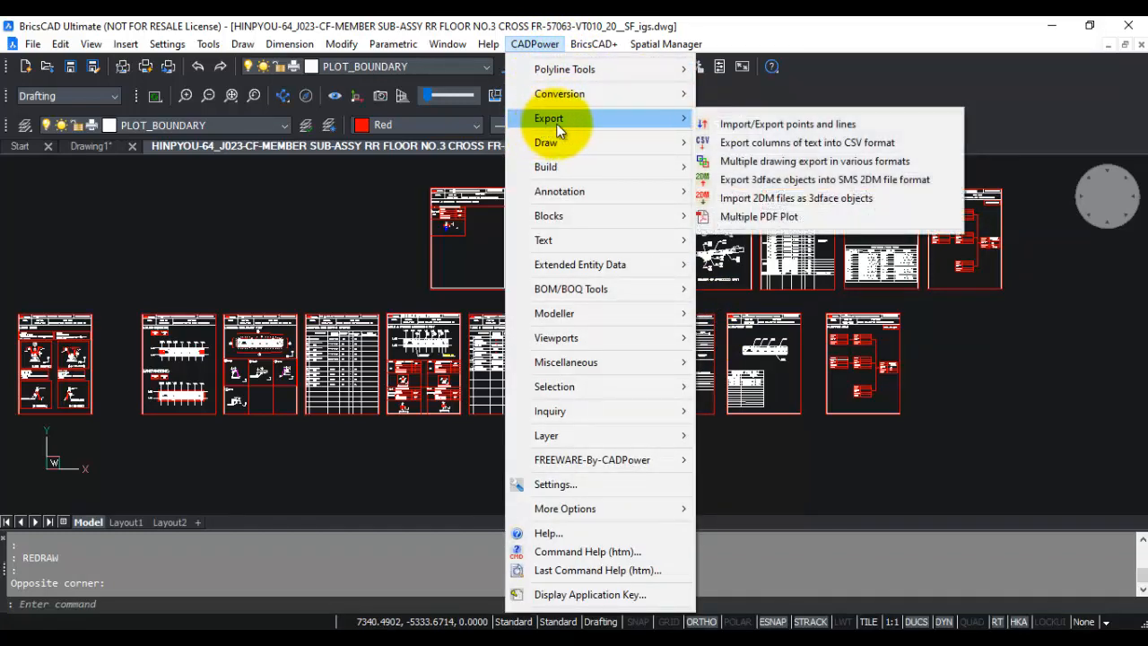
mouse_move(759, 216)
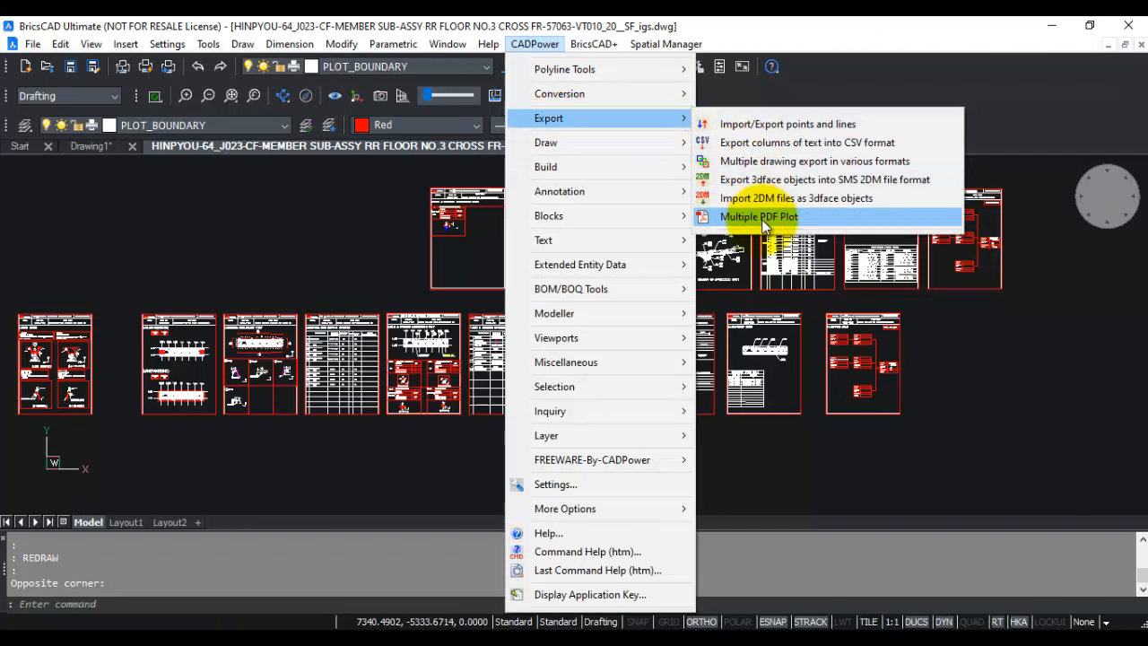
click(758, 216)
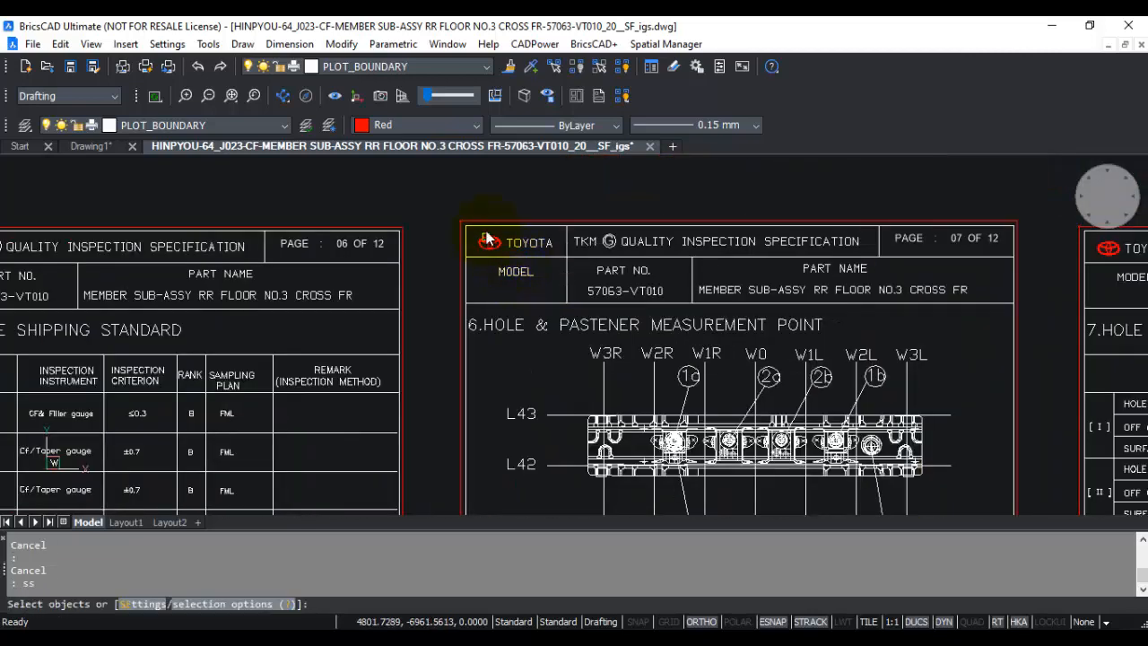
- Pick one PLOT_BOUNDARY frame so all nineteen matching sheet frames become selected
click(484, 222)
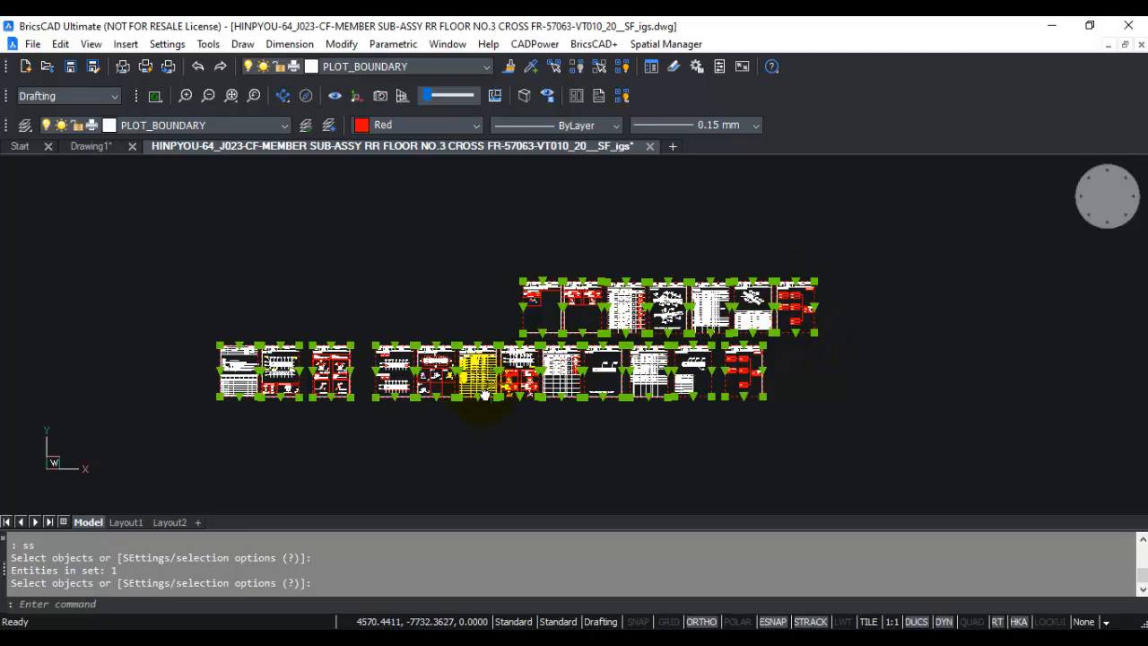
mouse_move(372, 399)
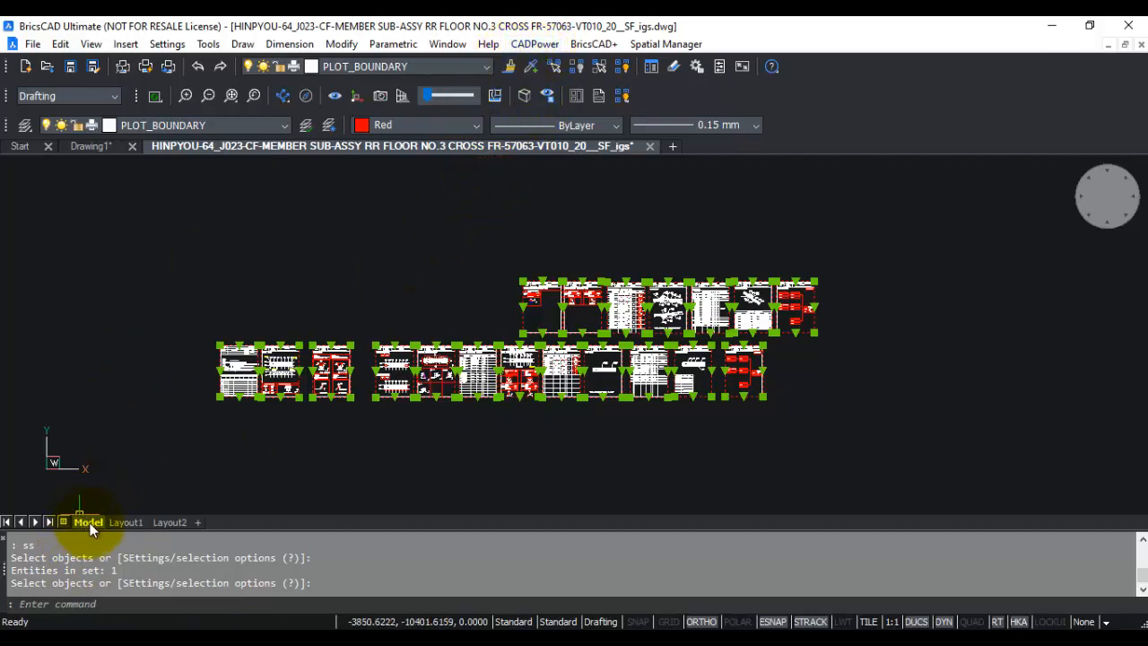
right_click(88, 522)
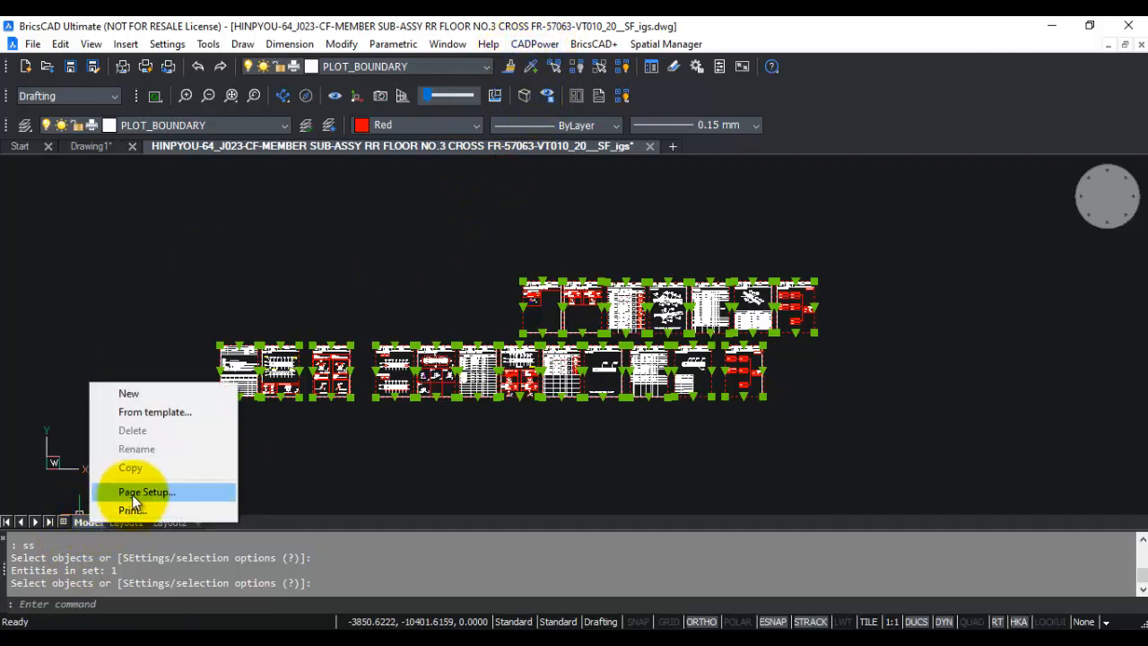
click(146, 491)
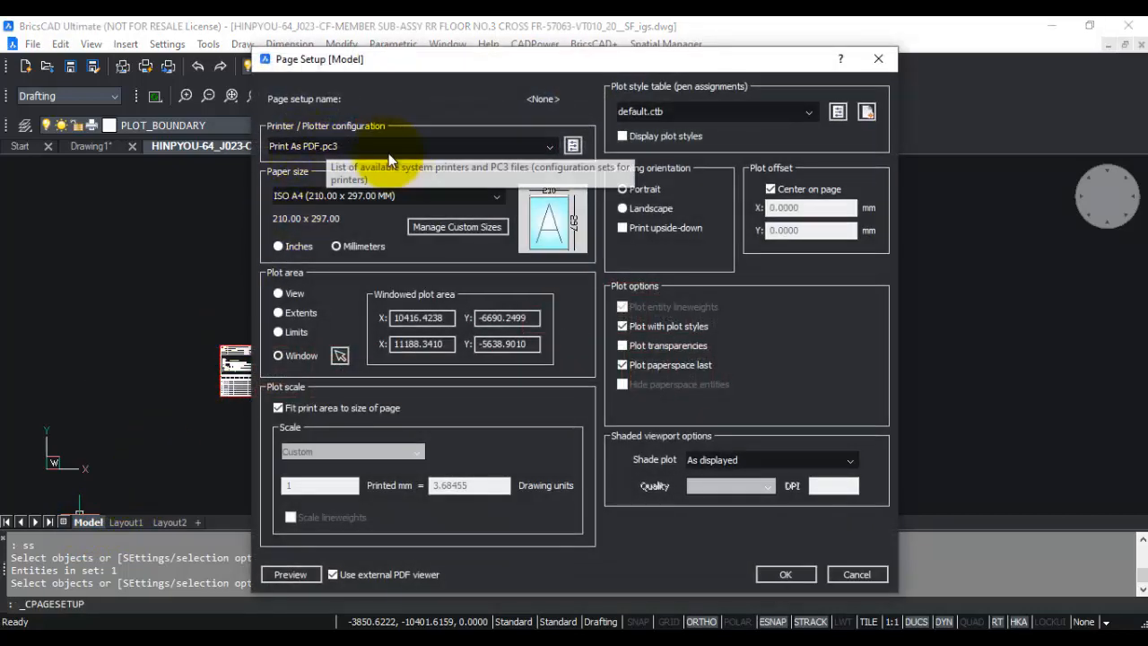
mouse_move(323, 196)
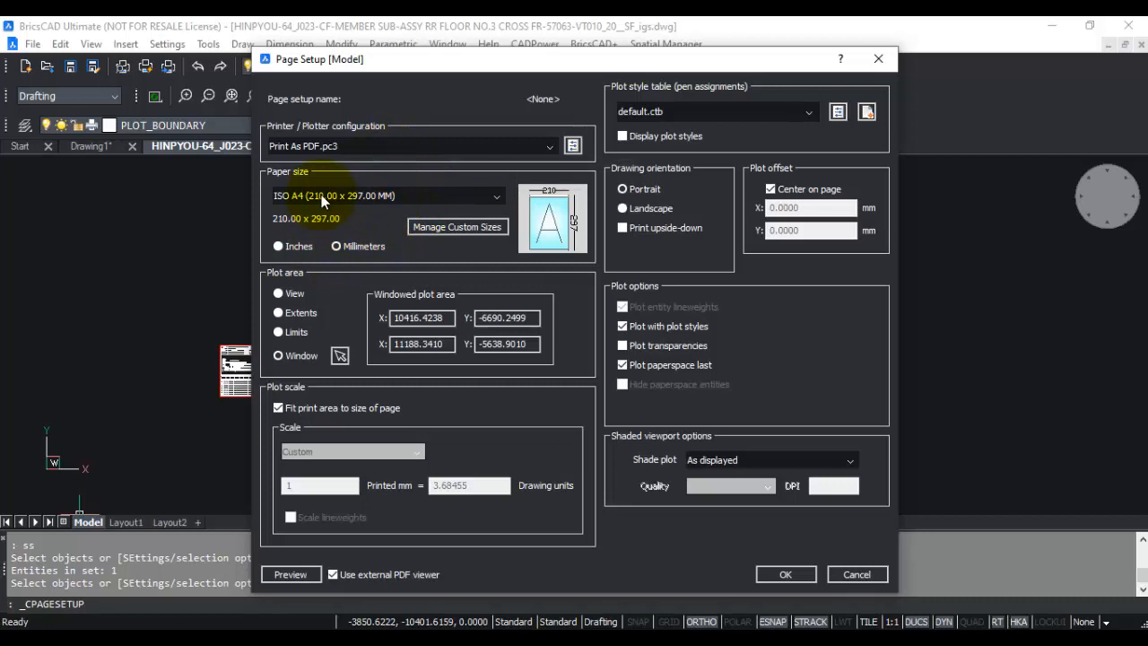
click(547, 145)
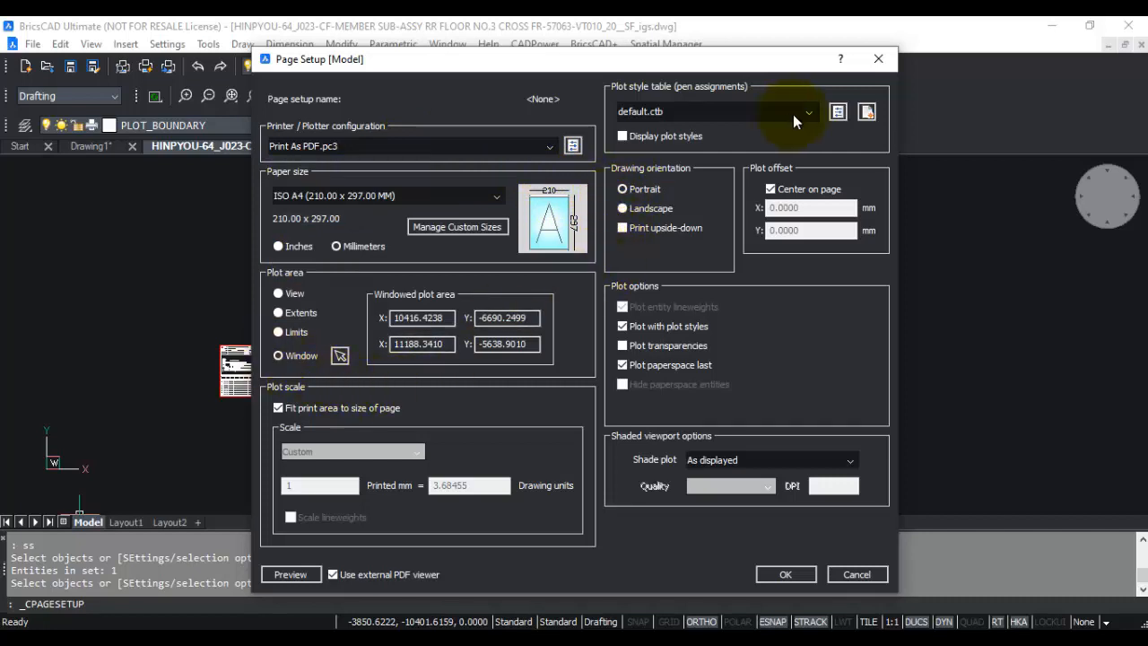
click(806, 111)
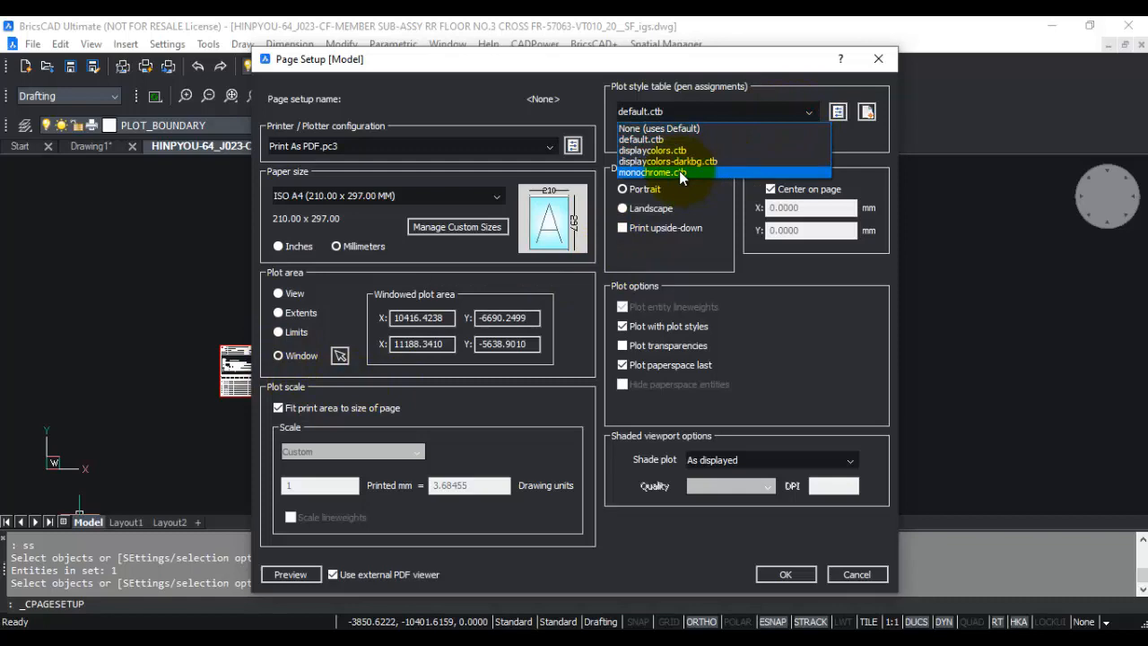
mouse_move(653, 149)
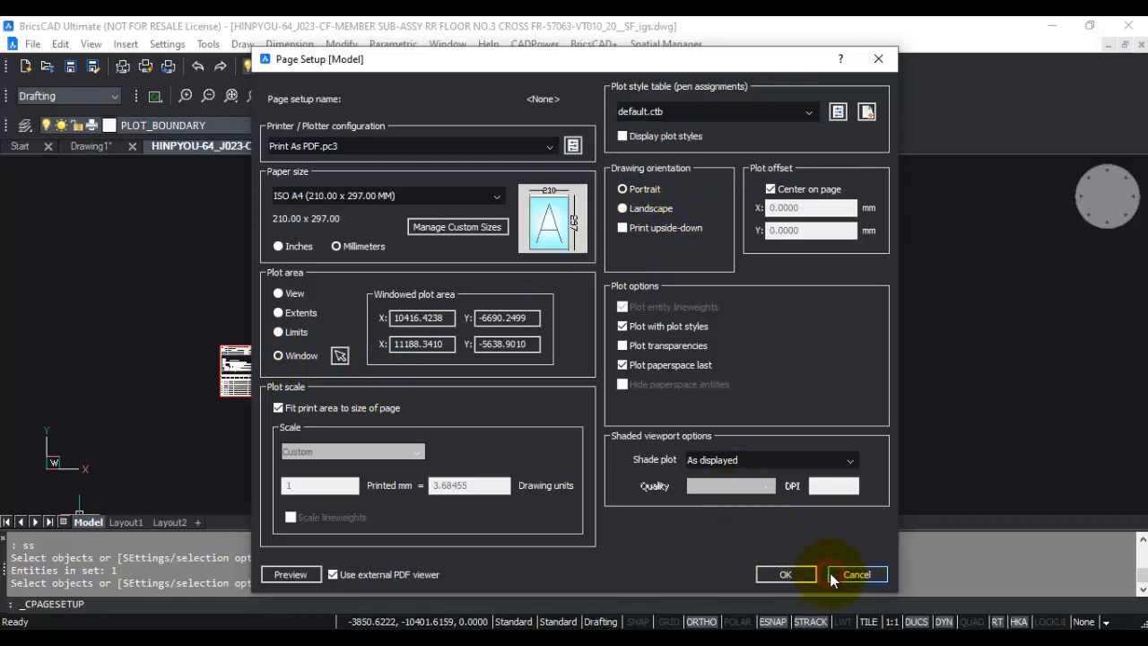
click(856, 574)
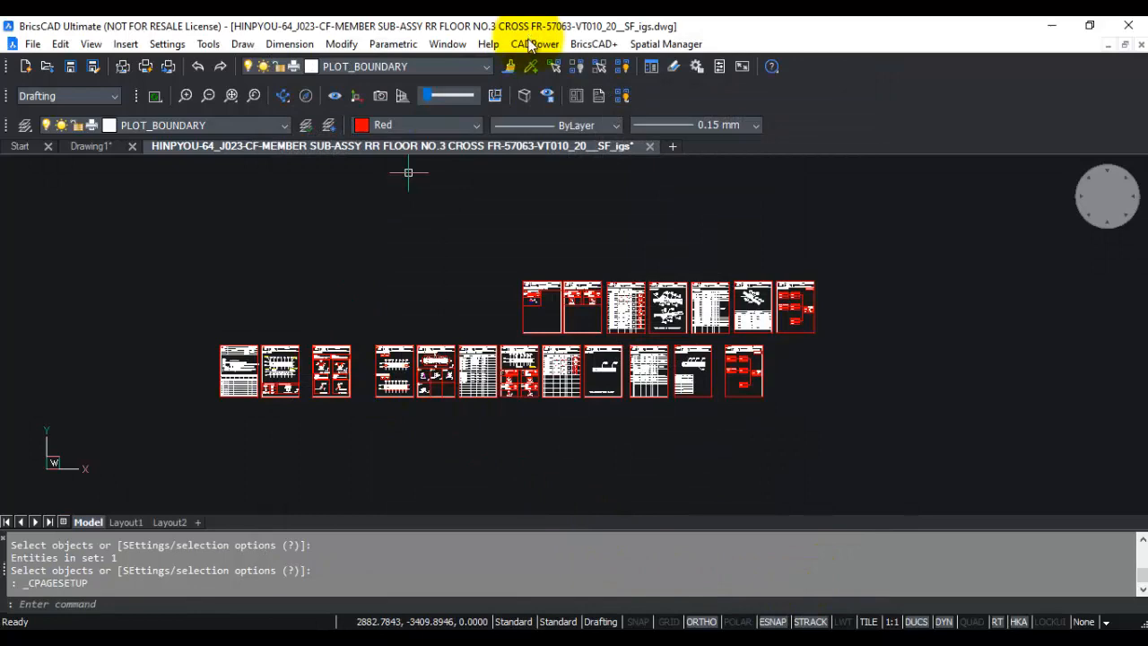
- Rerun Multiple PDF Plot and answer P to reuse the previous 19-frame selection
click(535, 43)
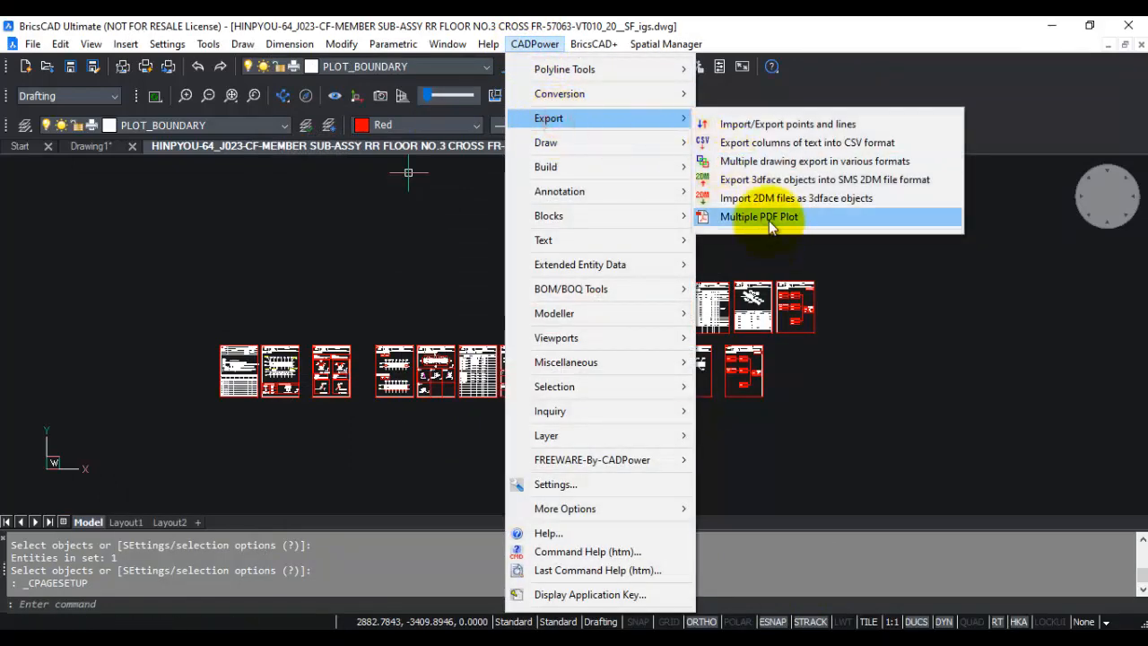
click(759, 216)
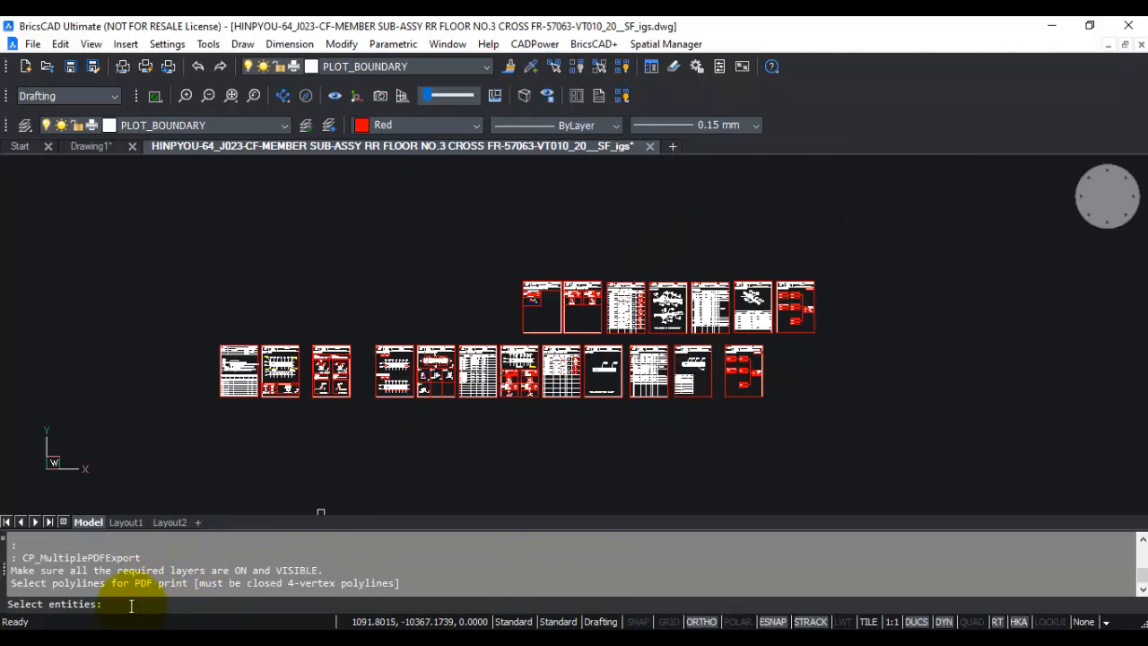
text(p)
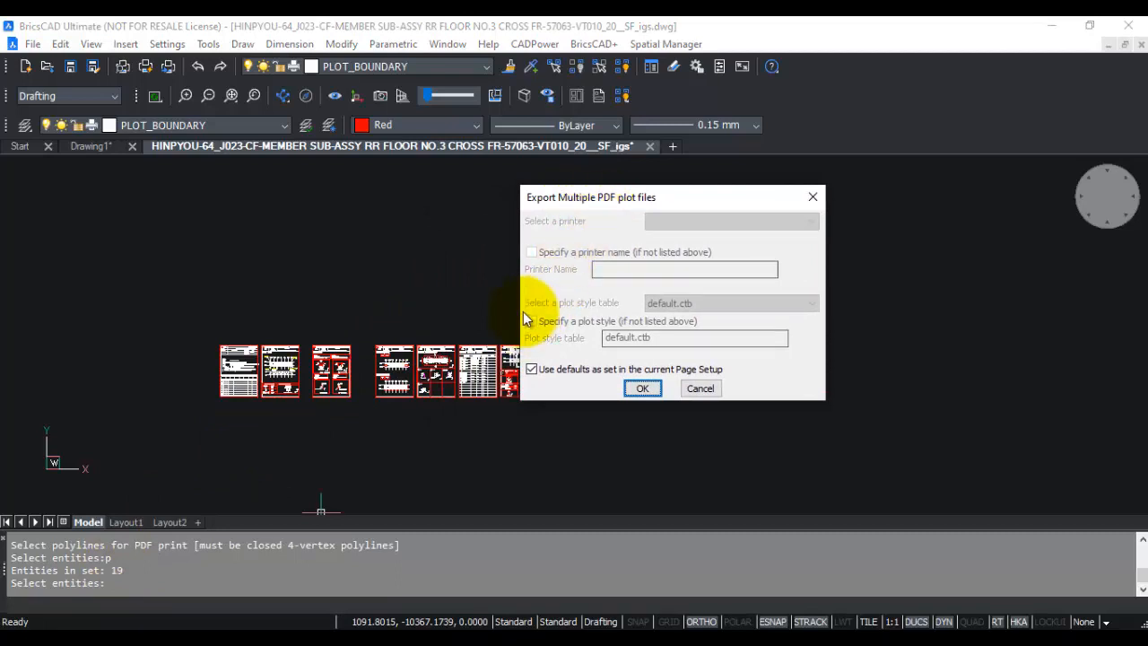
mouse_move(588, 233)
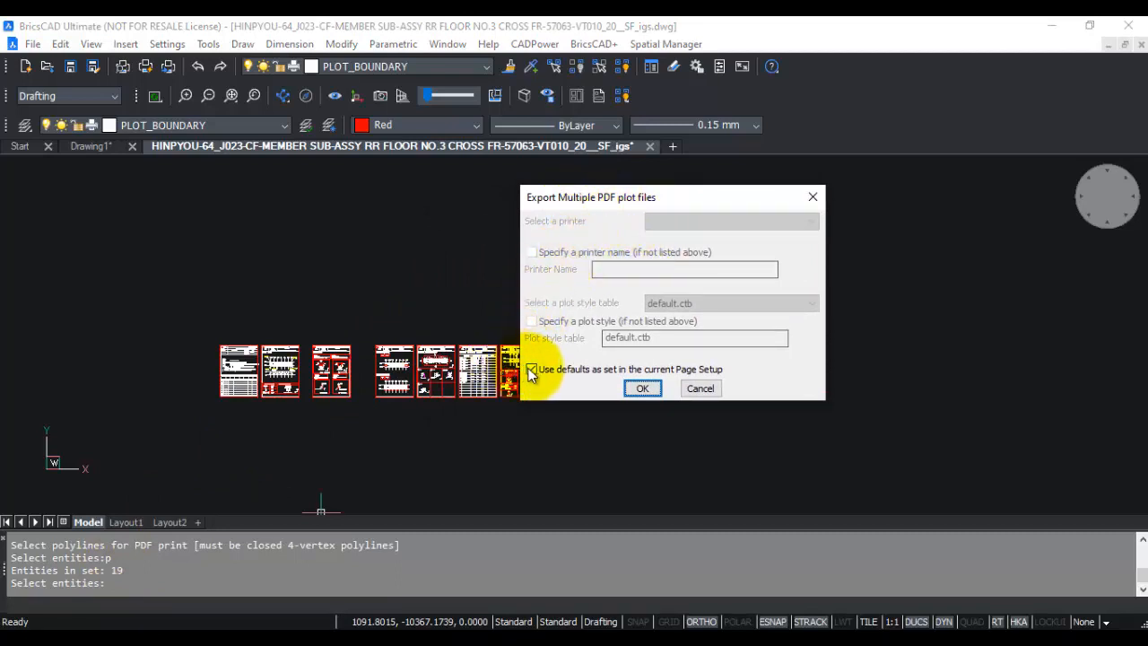
- Review the plot style table list, restore 'Use defaults as set in the current Page Setup' and start plotting
click(531, 369)
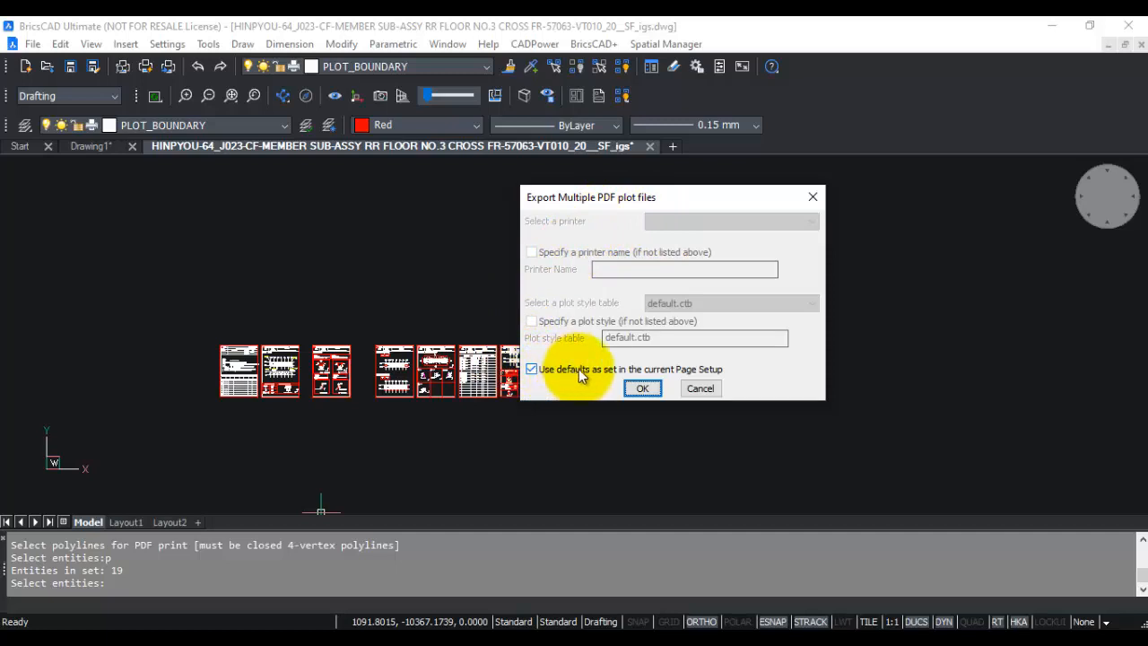
mouse_move(708, 376)
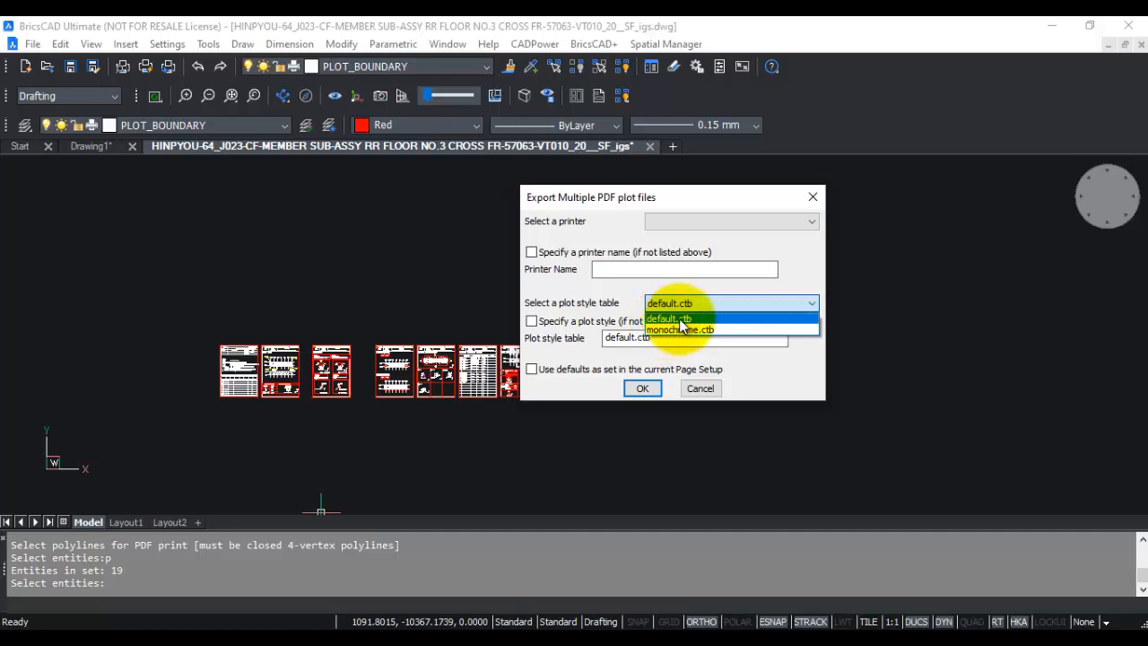
mouse_move(679, 329)
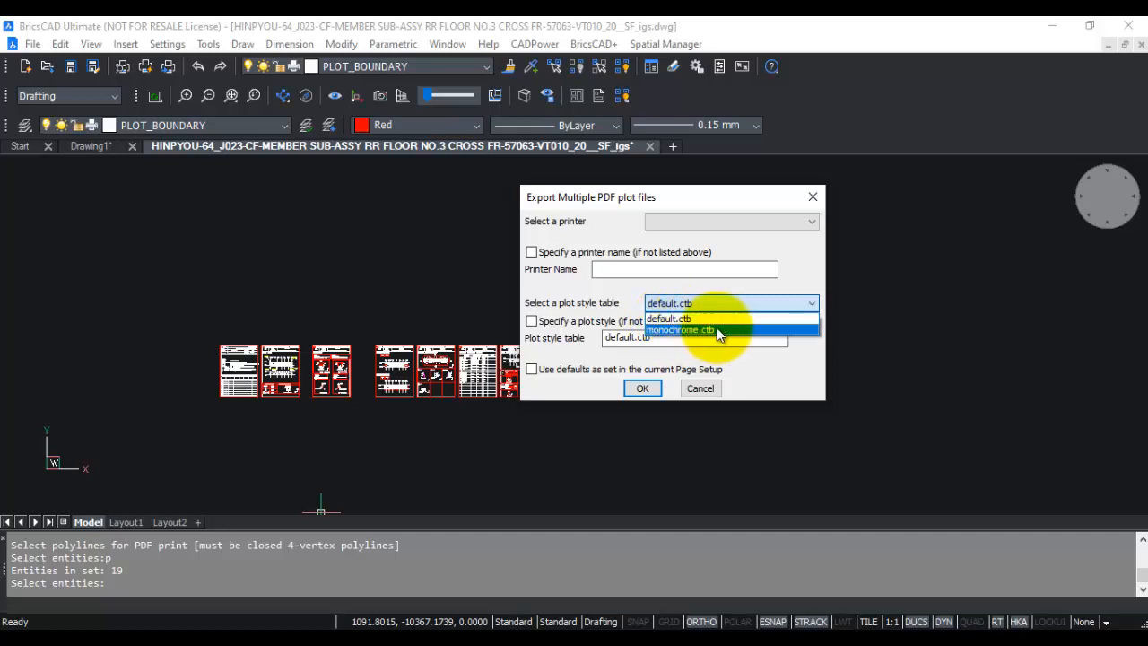
click(667, 318)
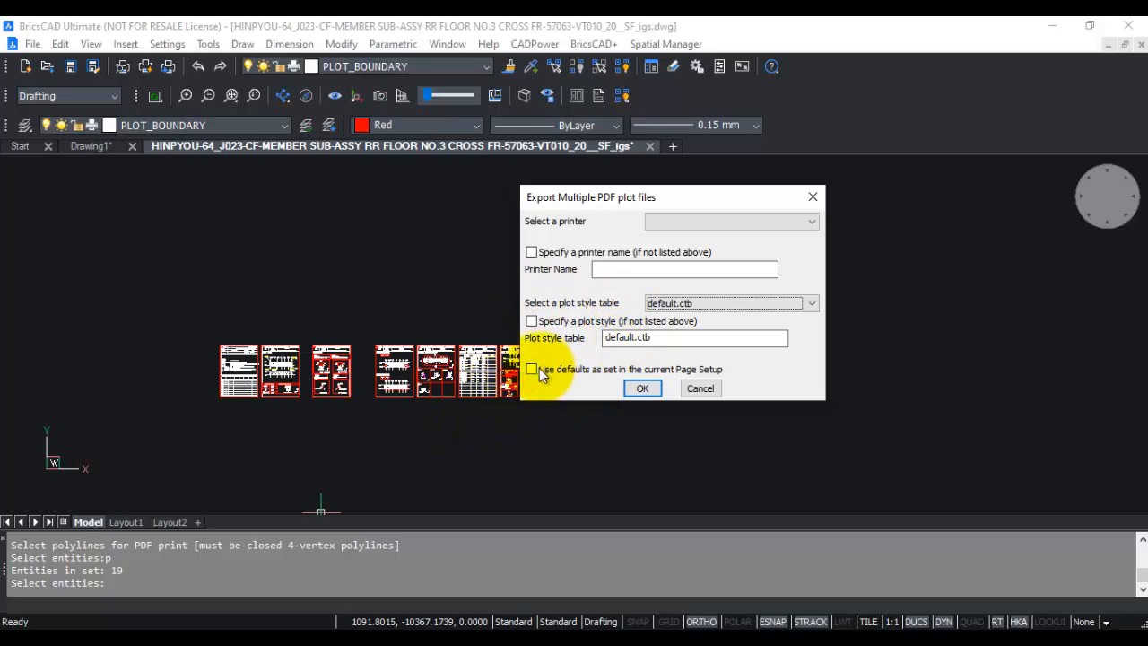
click(531, 369)
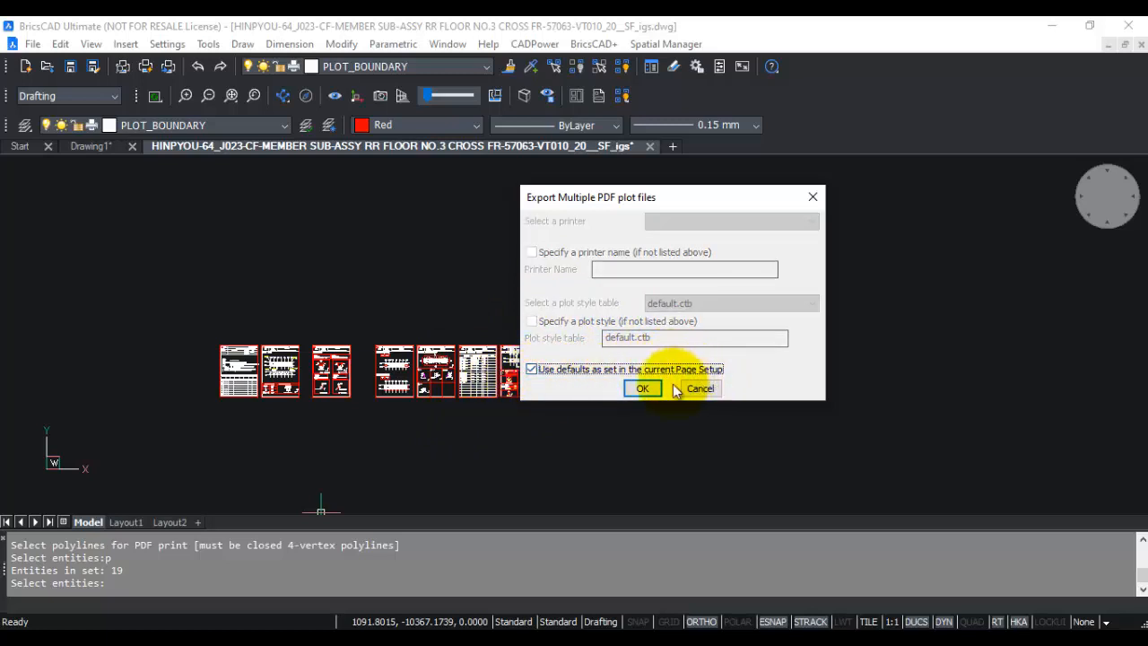
click(642, 388)
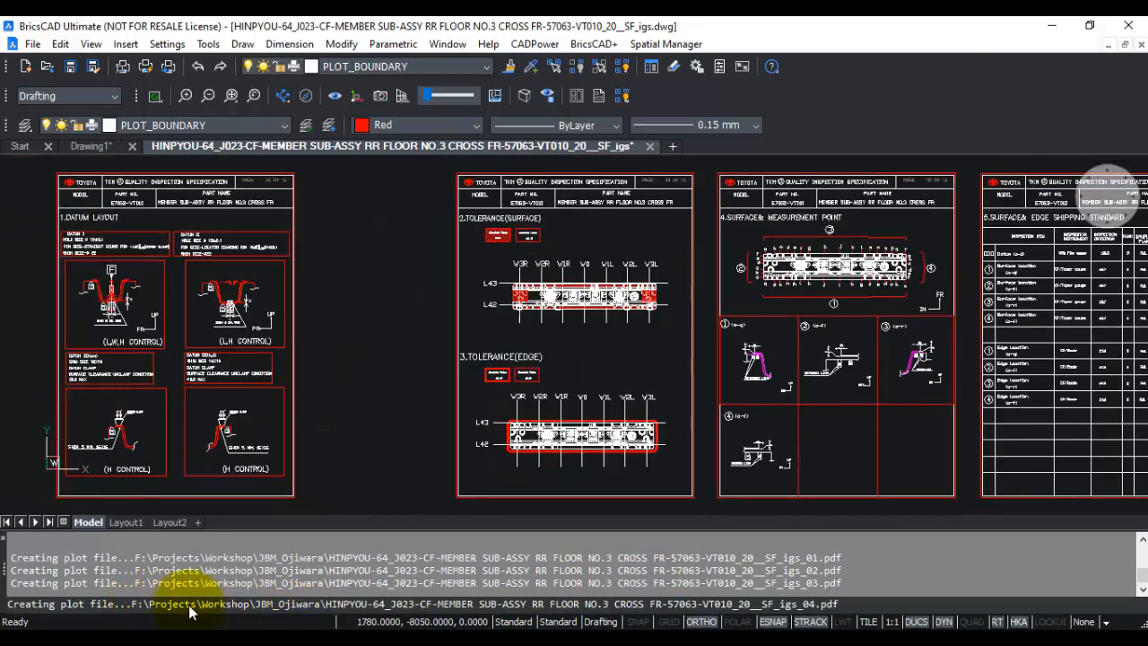
mouse_move(771, 610)
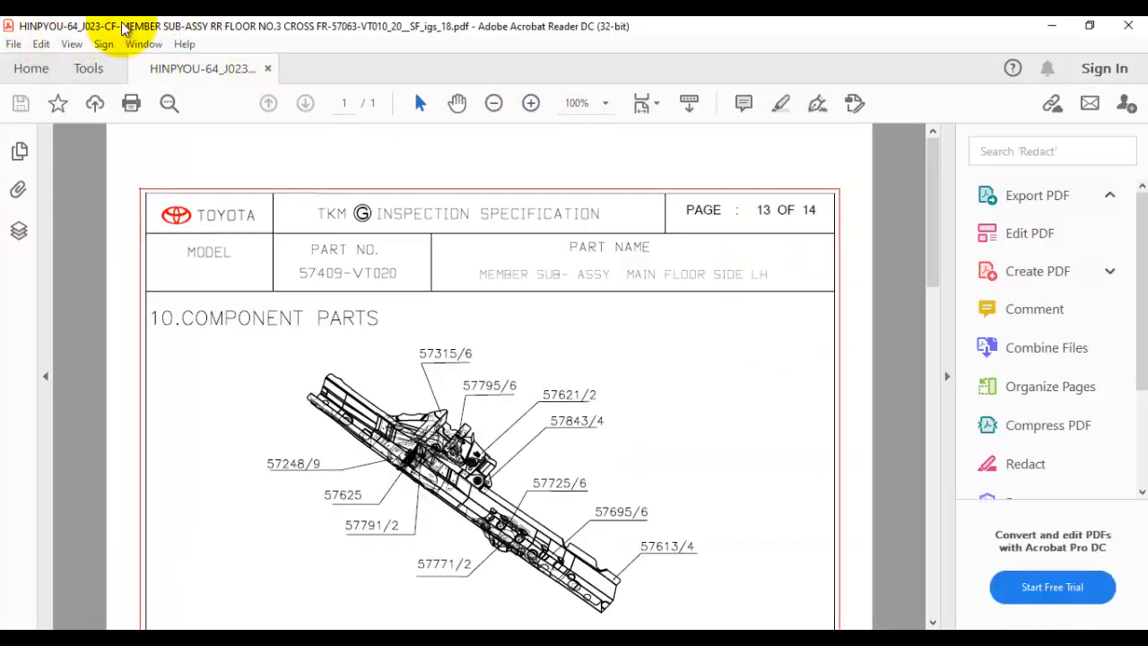
mouse_move(444, 36)
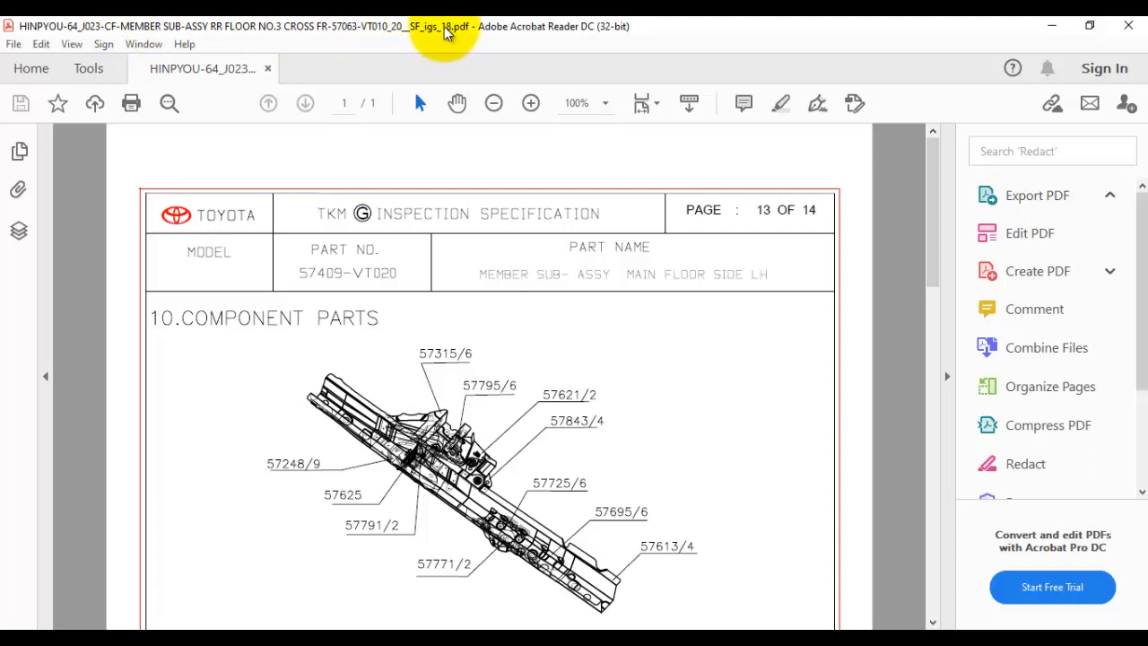
- Scroll the exported _18.pdf, then review the Model tab's Page Setup and cancel it unchanged
drag(932, 193, 932, 547)
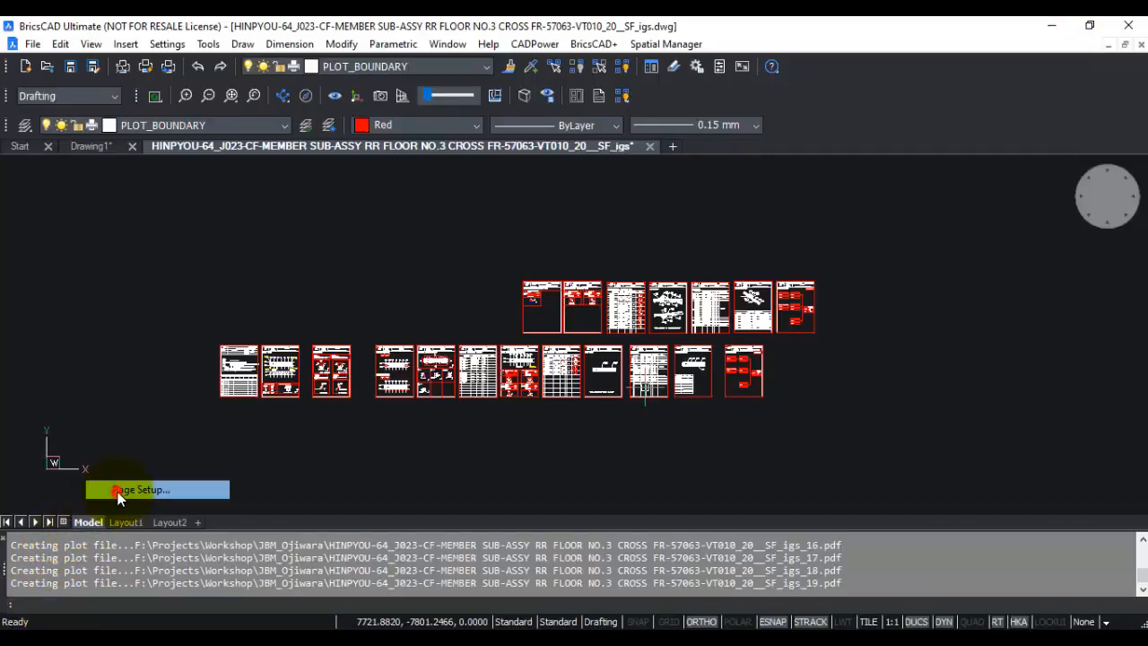
click(157, 489)
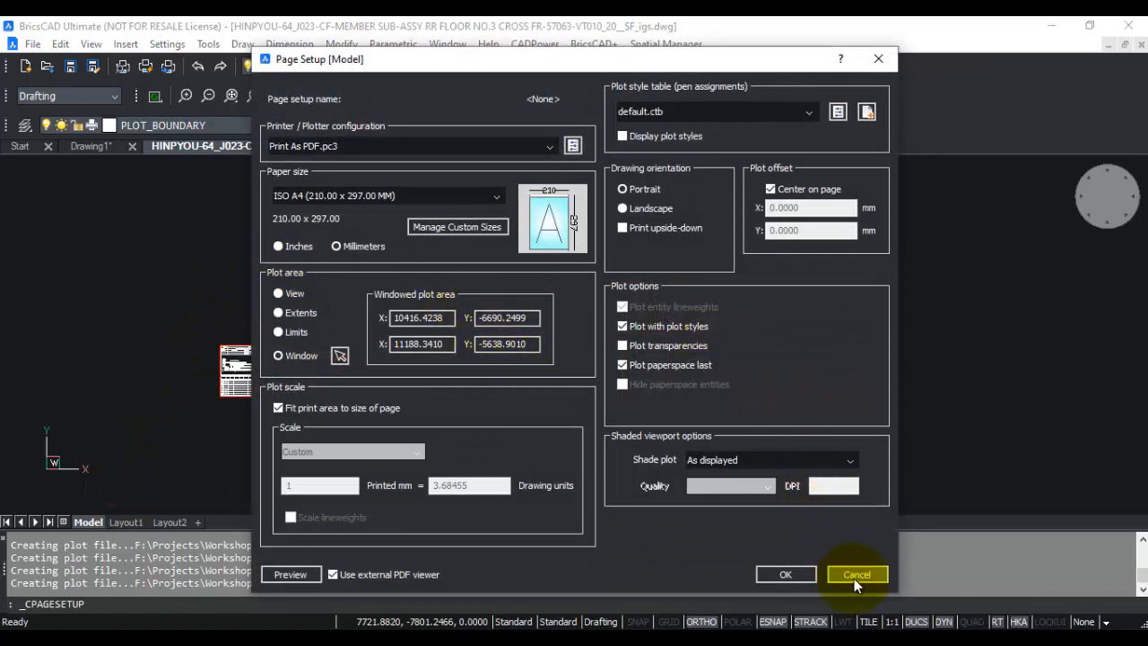
click(856, 574)
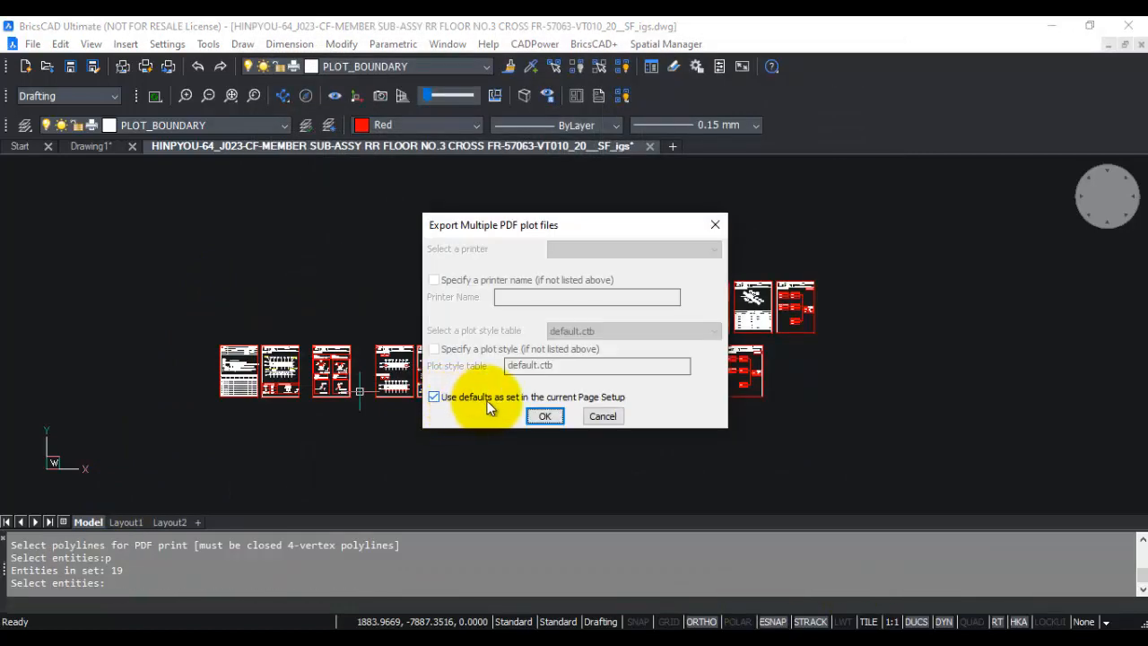
mouse_move(623, 410)
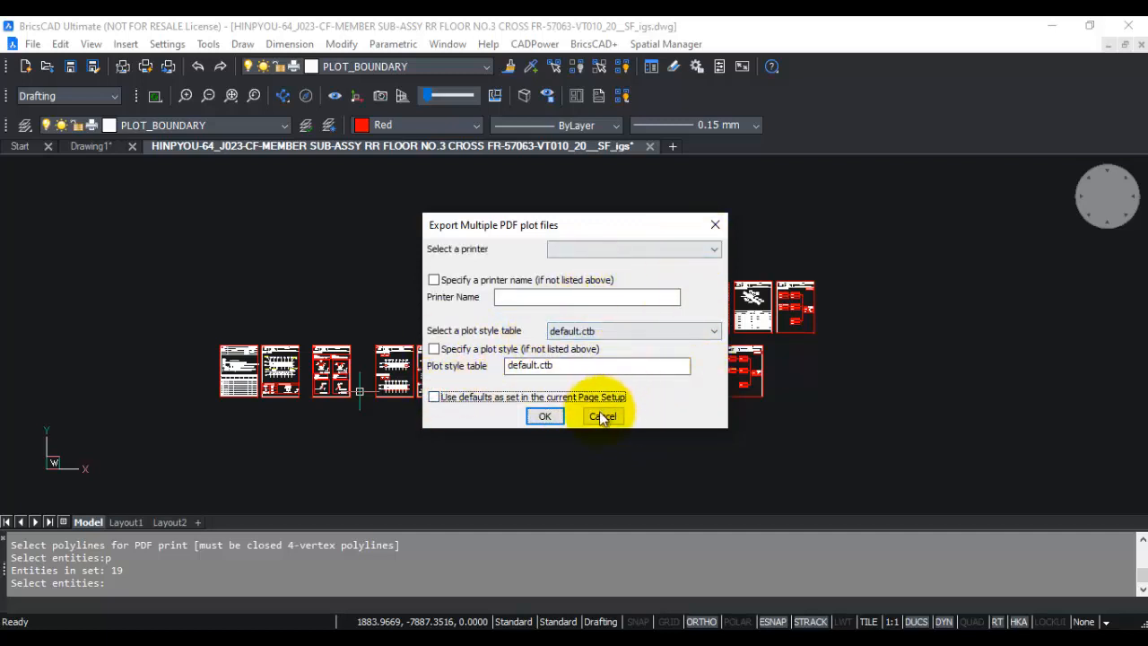
- Cancel the Export Multiple PDF plot files dialog without exporting again
click(601, 415)
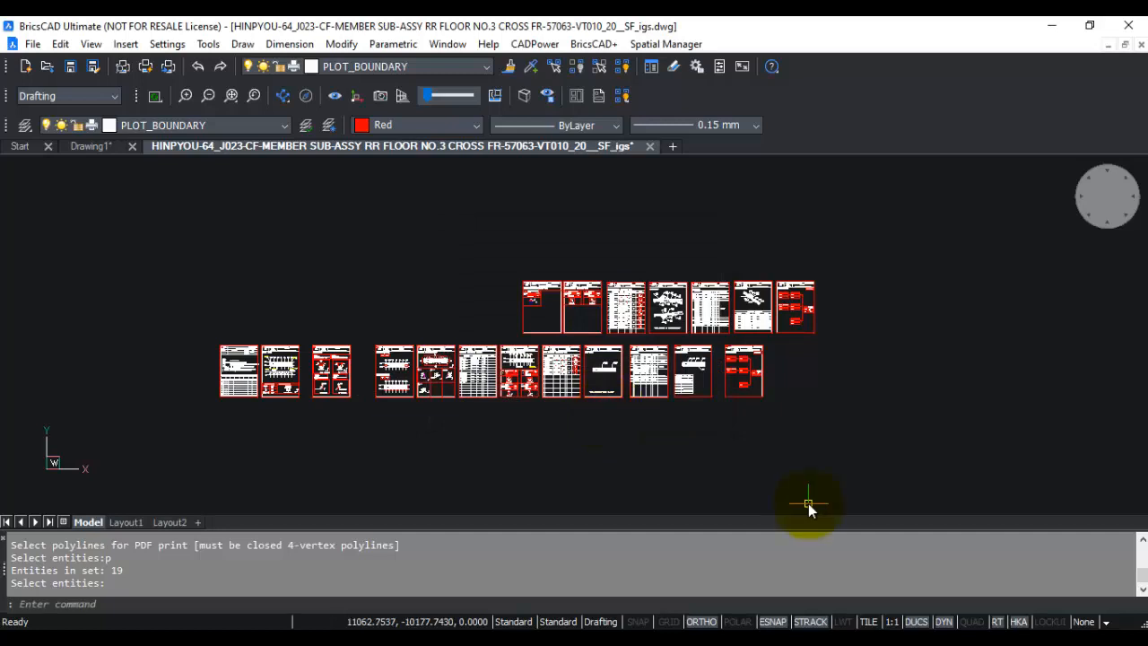